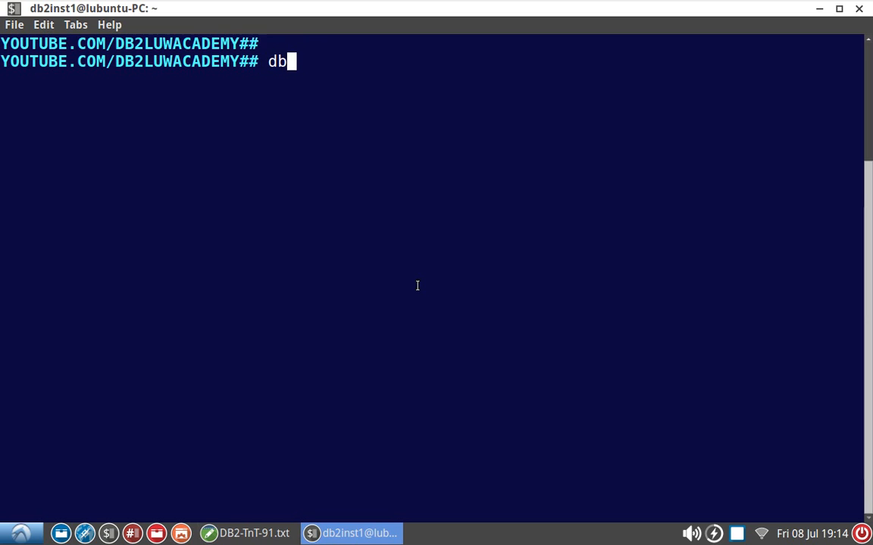
# - List active databases, which returns no data, and activate the EURO database
pyautogui.write('2')
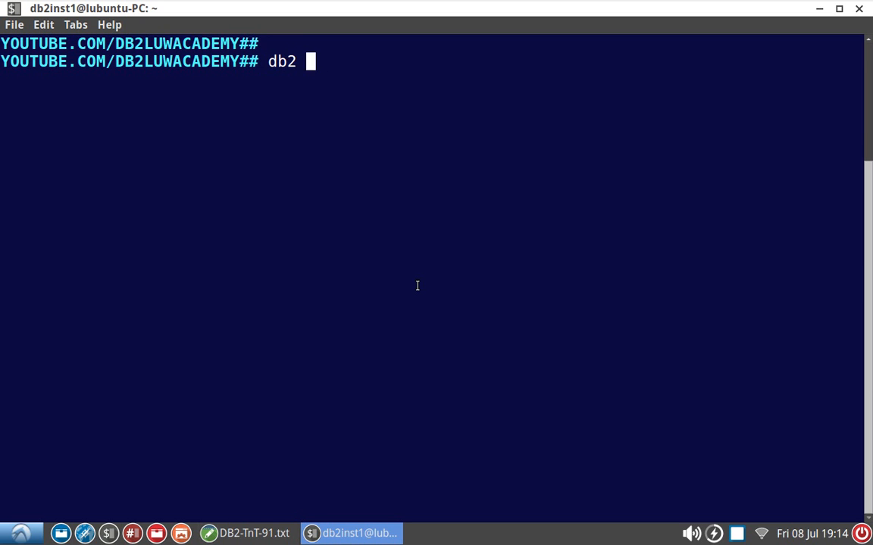
pyautogui.write('list active')
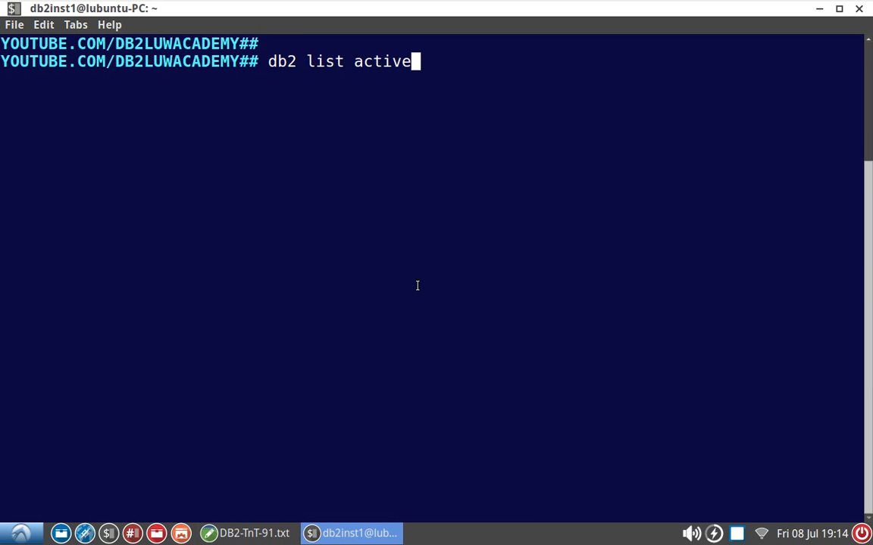
pyautogui.write('database')
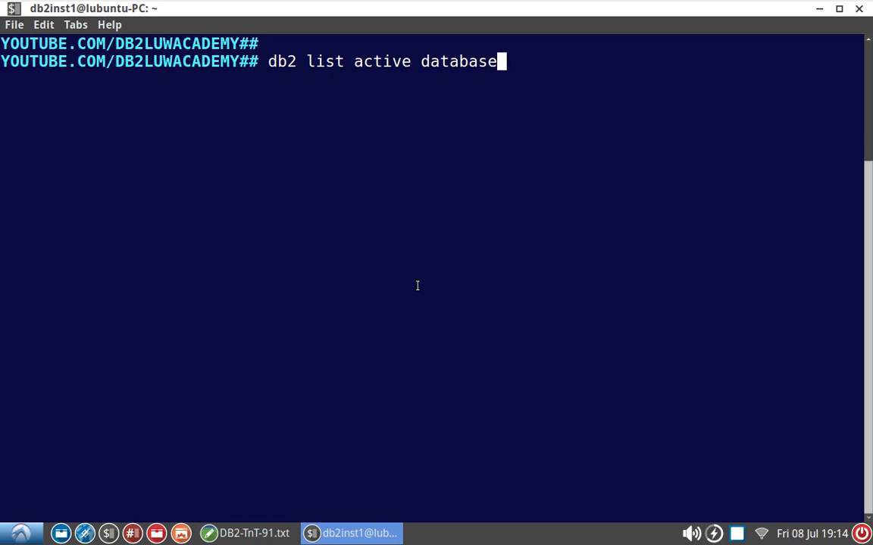
pyautogui.write('db2 activate db euro')
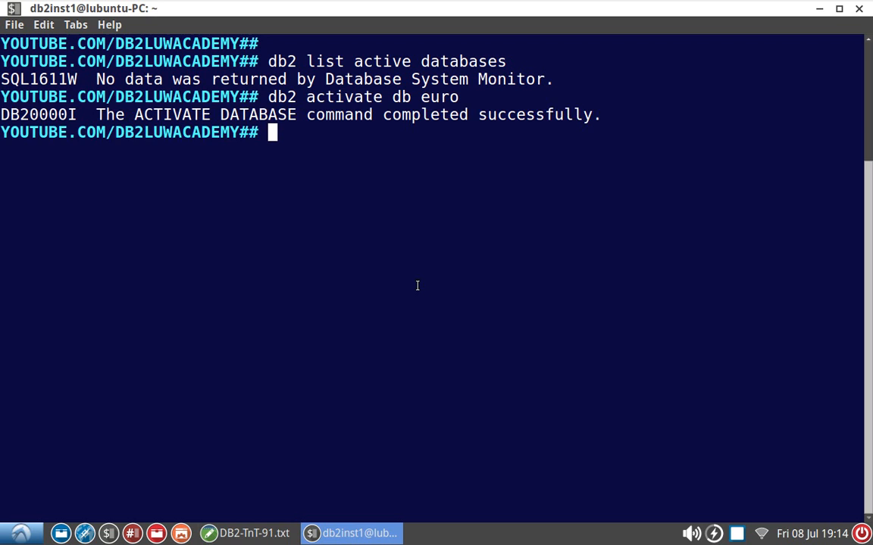
pyautogui.click(249, 533)
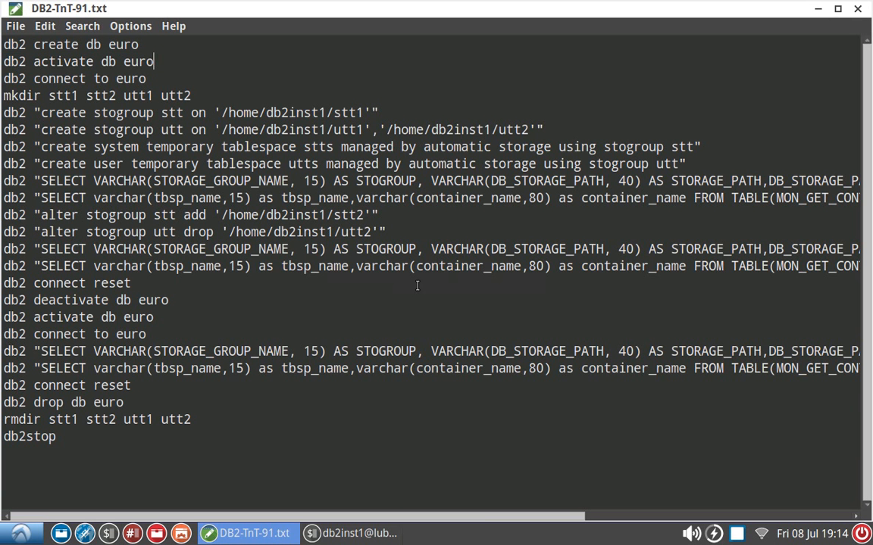
# - Connect to EURO, make directories stt1, stt2, utt1, utt2, and create storage groups stt and utt
pyautogui.tripleClick(75, 78)
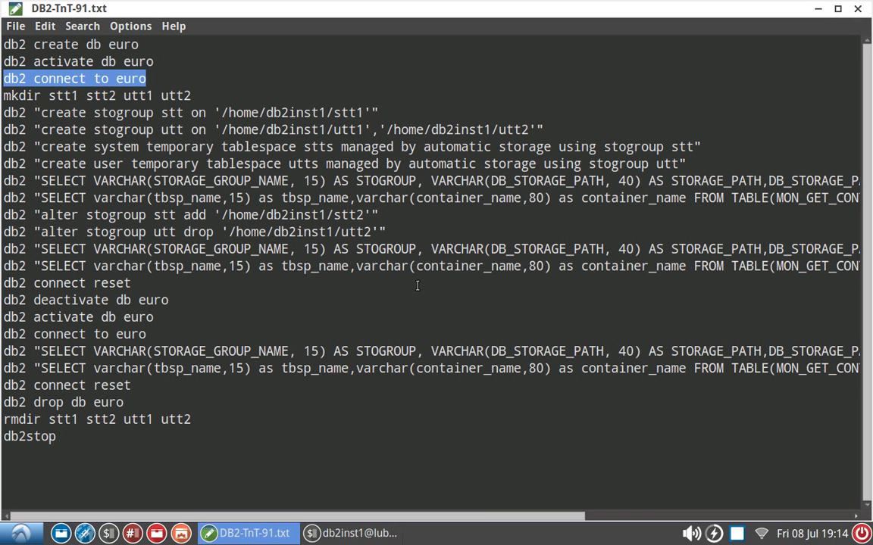
pyautogui.click(350, 534)
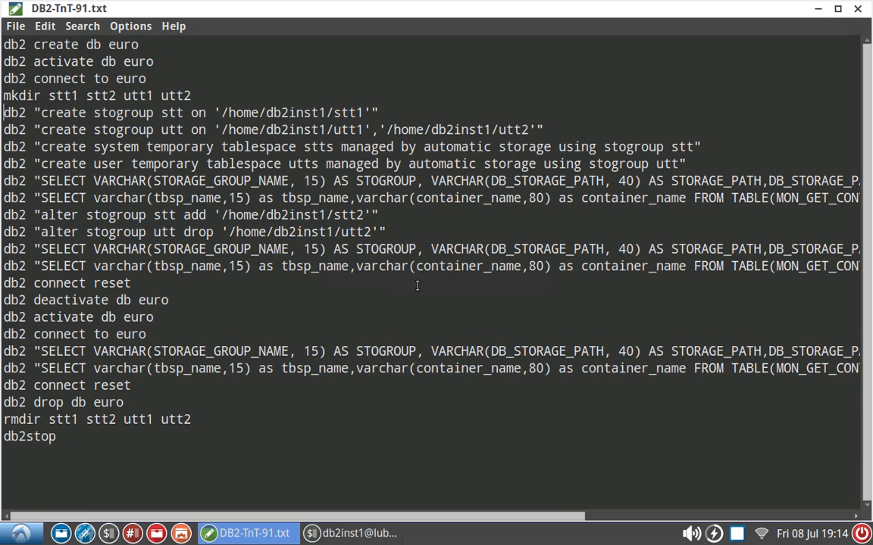
pyautogui.moveTo(3, 112); pyautogui.dragTo(118, 112)
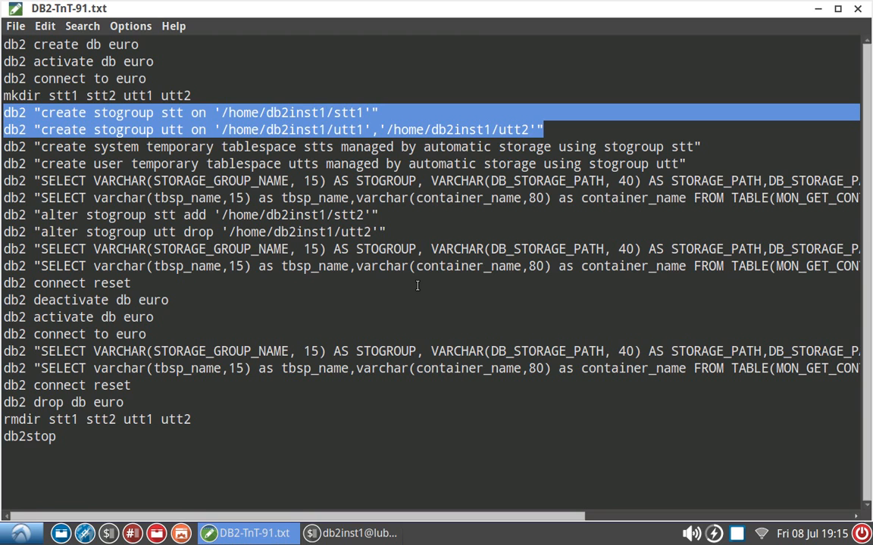
pyautogui.click(350, 534)
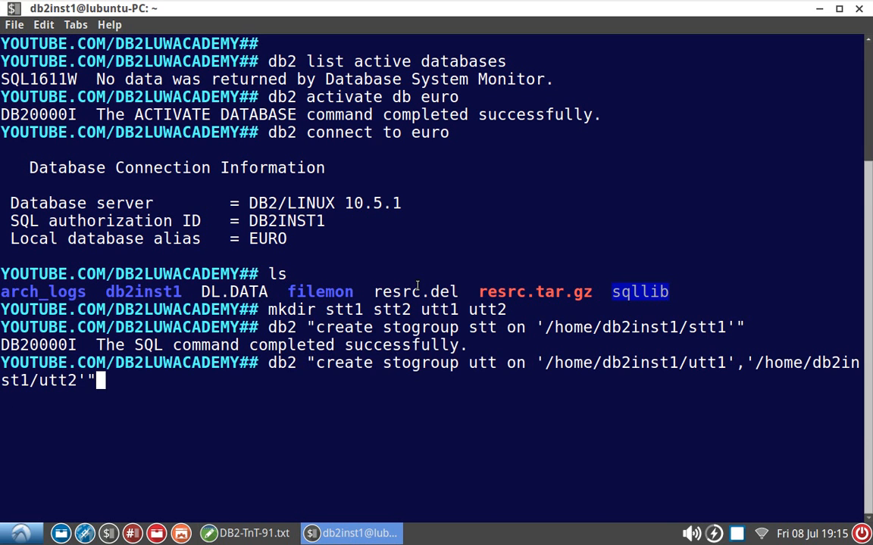
# - Create the system temporary tablespace STTS and the user temporary tablespace UTTS
pyautogui.click(246, 533)
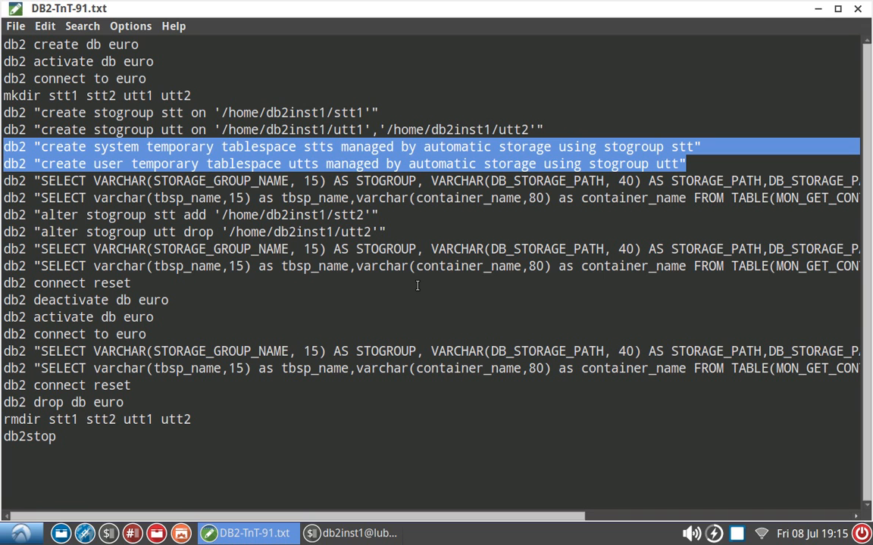
pyautogui.click(350, 534)
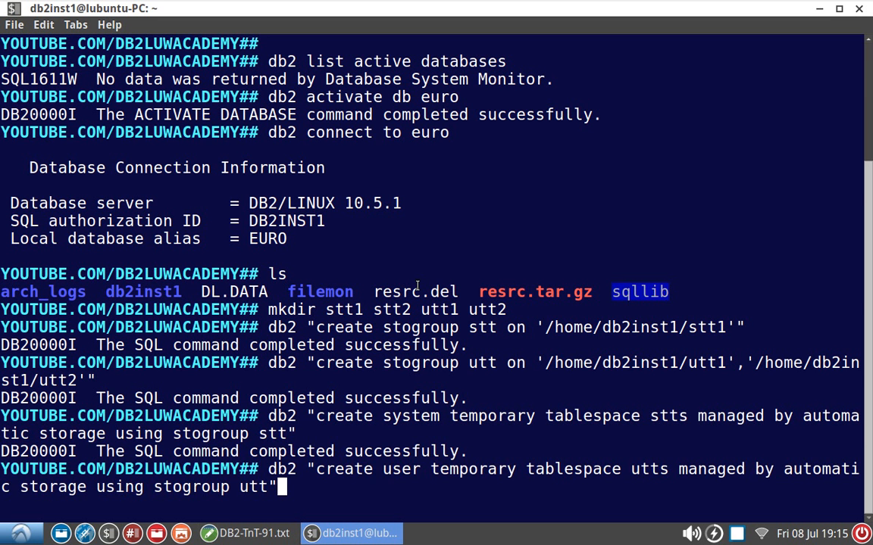
pyautogui.press('Return')
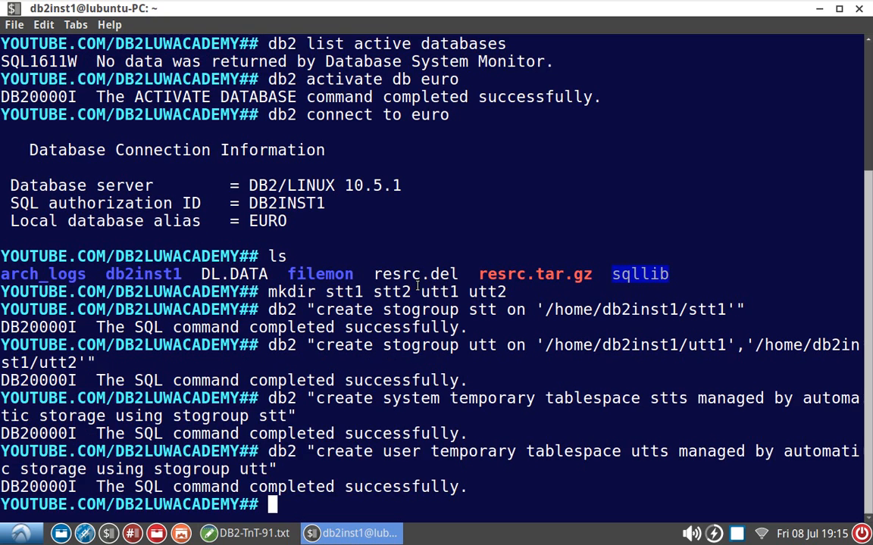
pyautogui.click(247, 533)
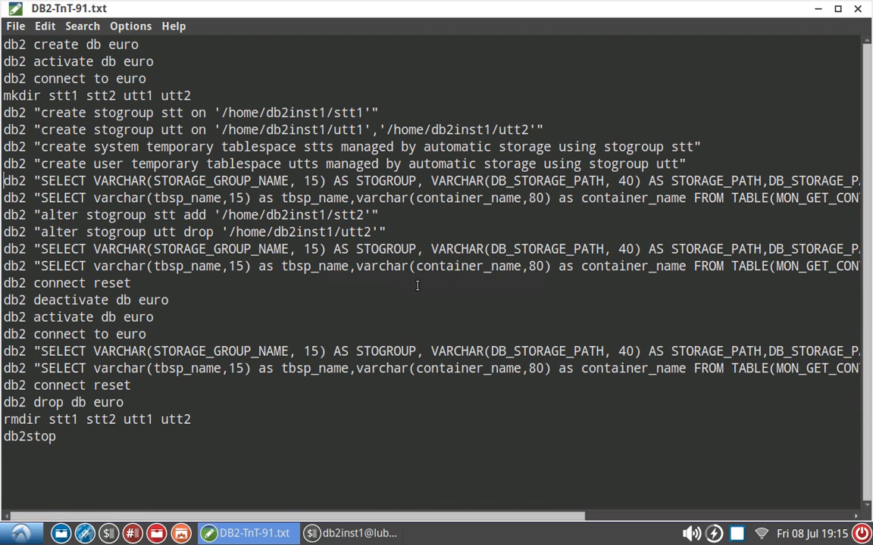
# - Run the two SELECT queries, showing STTS on stt1 and UTTS on utt1 and utt2
pyautogui.moveTo(3, 181); pyautogui.dragTo(860, 197)
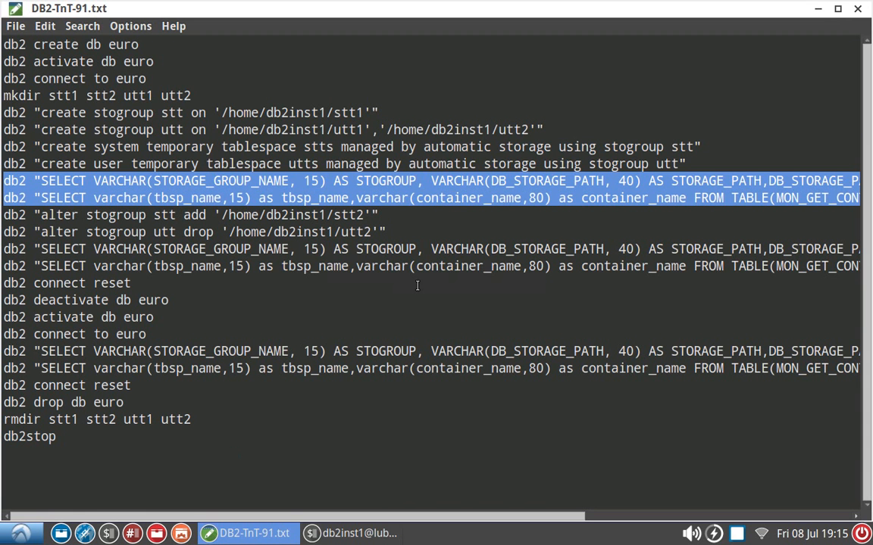
pyautogui.click(349, 533)
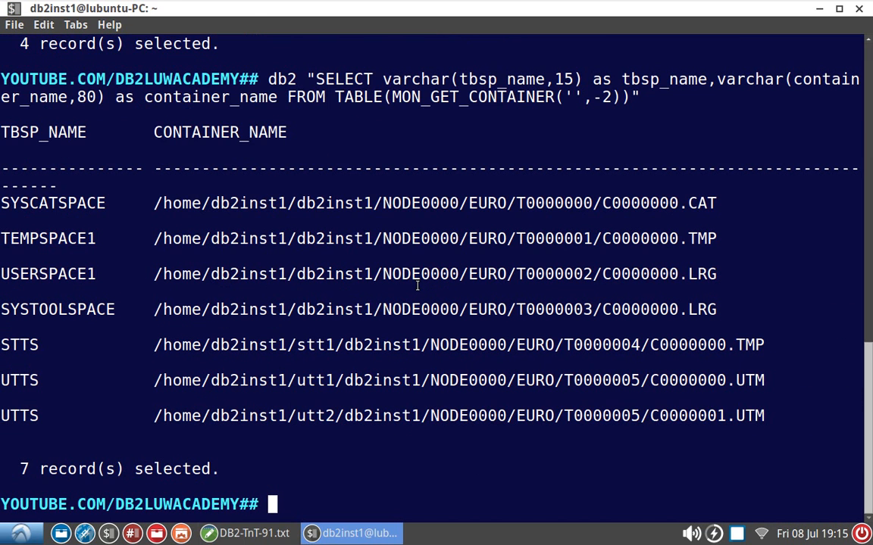
pyautogui.moveTo(791, 255)
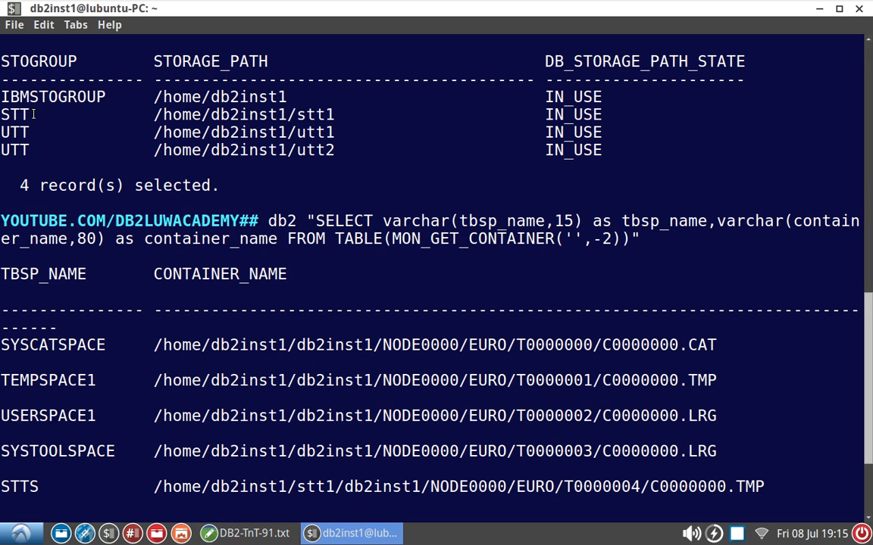
pyautogui.moveTo(36, 135)
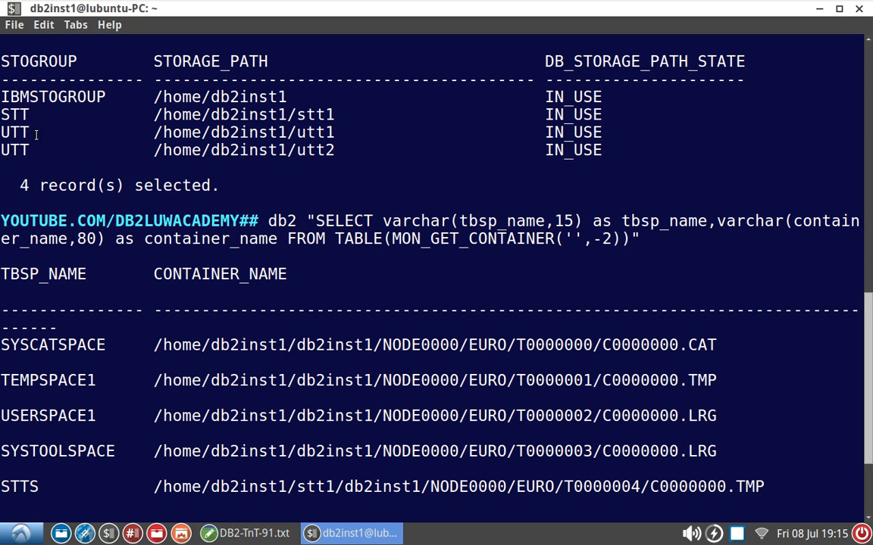
pyautogui.moveTo(178, 153)
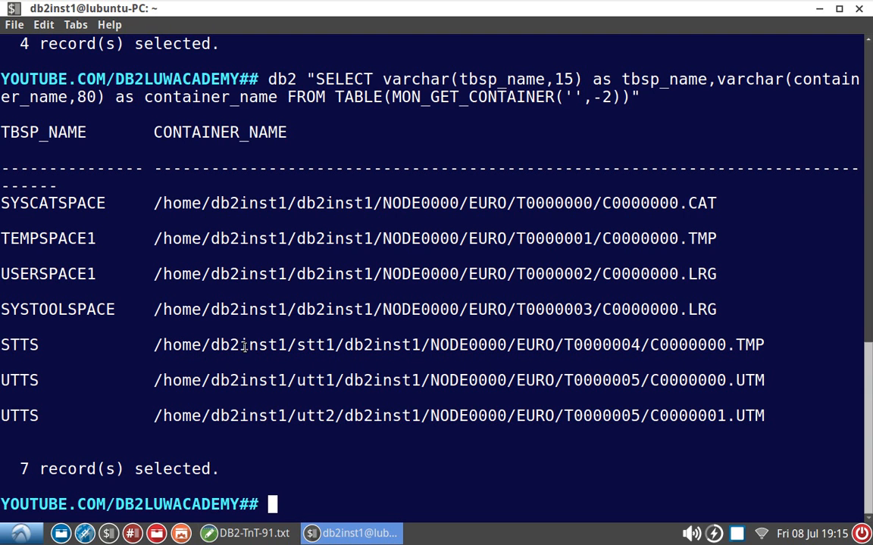
pyautogui.doubleClick(312, 345)
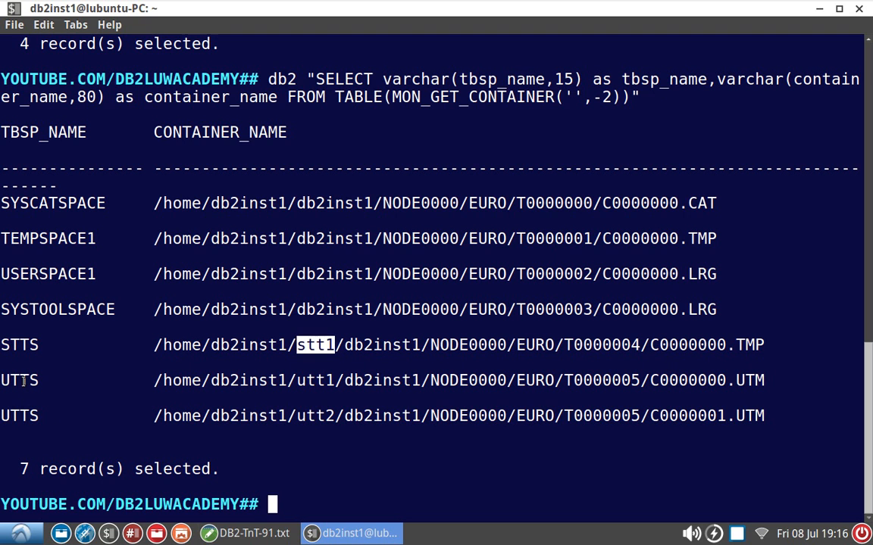
pyautogui.moveTo(294, 385)
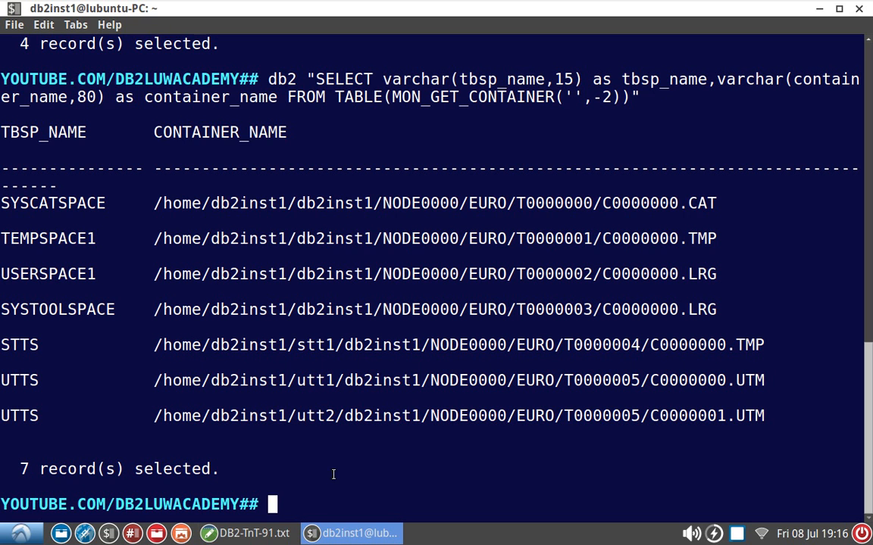
pyautogui.moveTo(29, 345)
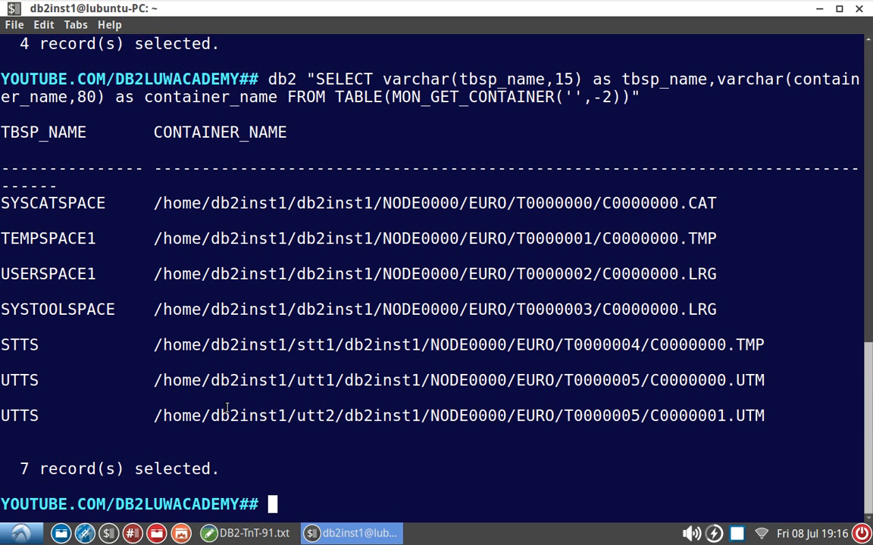
pyautogui.click(245, 534)
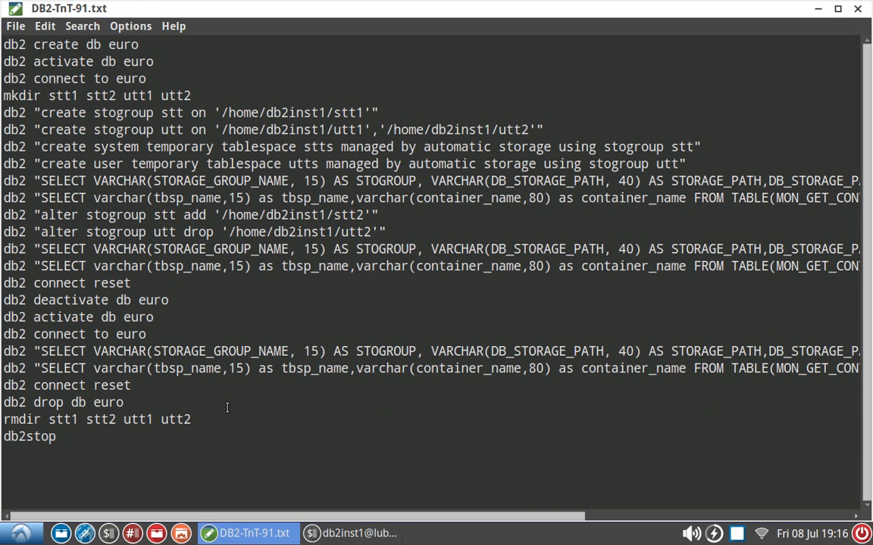
# - Add path stt2 to storage group stt and drop utt2 from utt
pyautogui.doubleClick(189, 215)
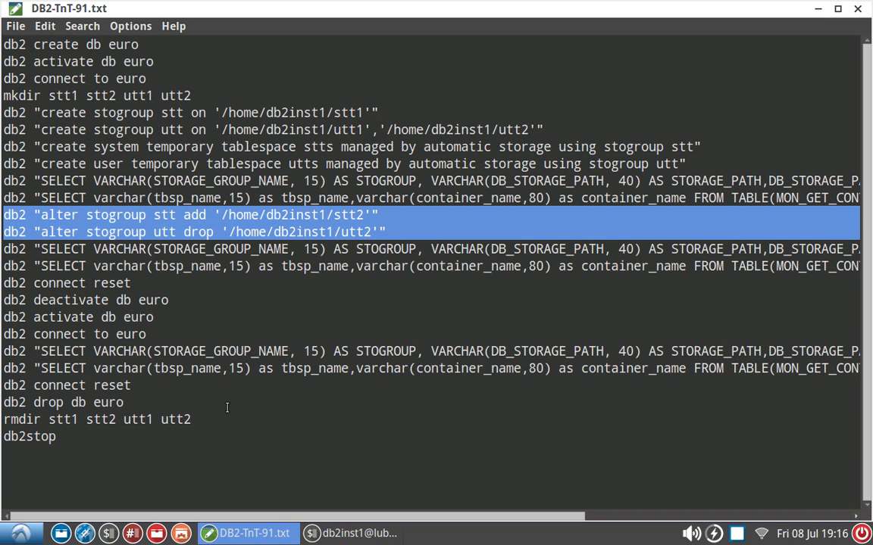
pyautogui.click(350, 533)
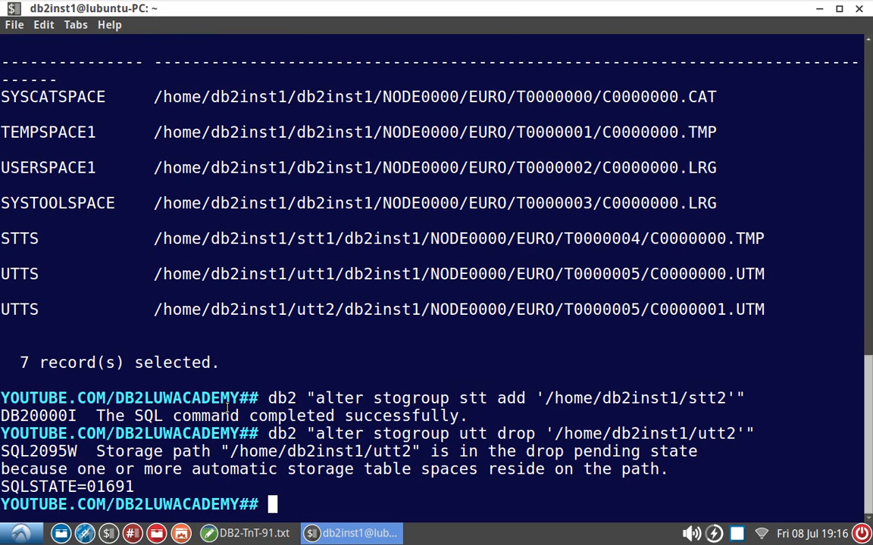
pyautogui.moveTo(489, 361)
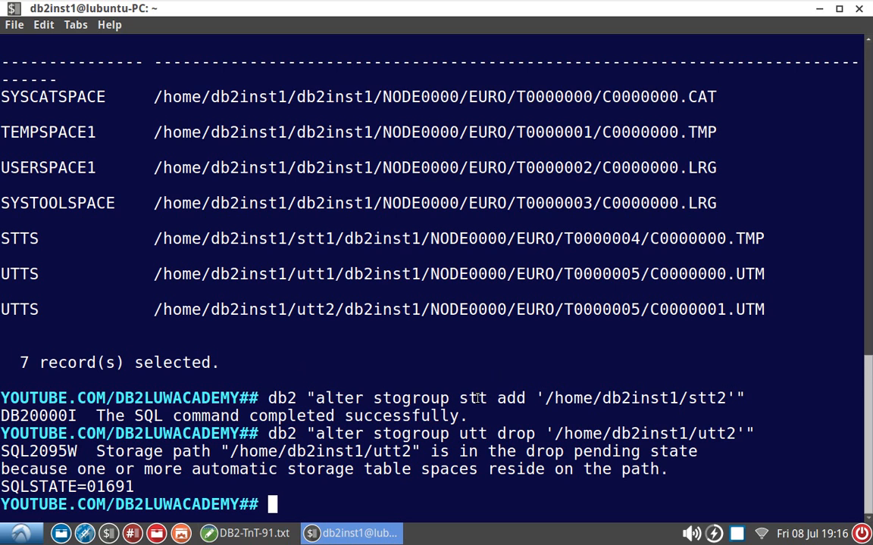
pyautogui.moveTo(97, 249)
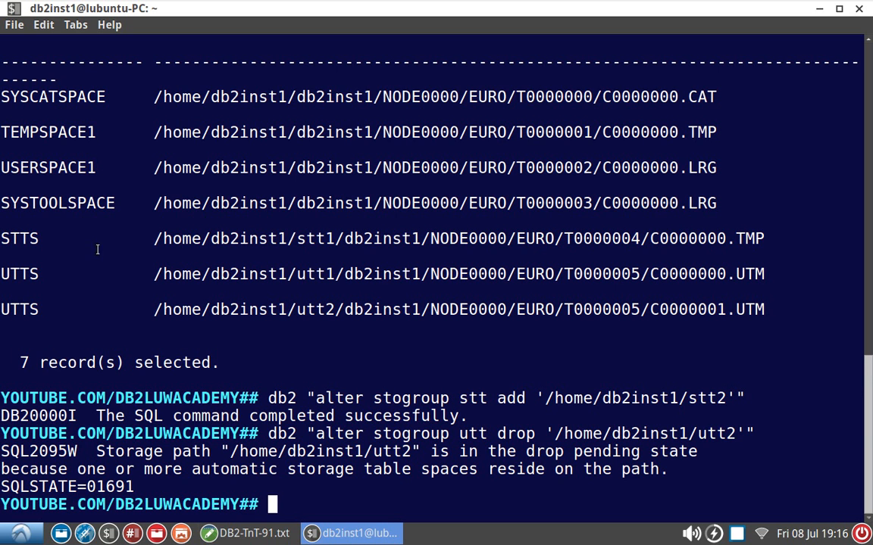
pyautogui.moveTo(251, 241)
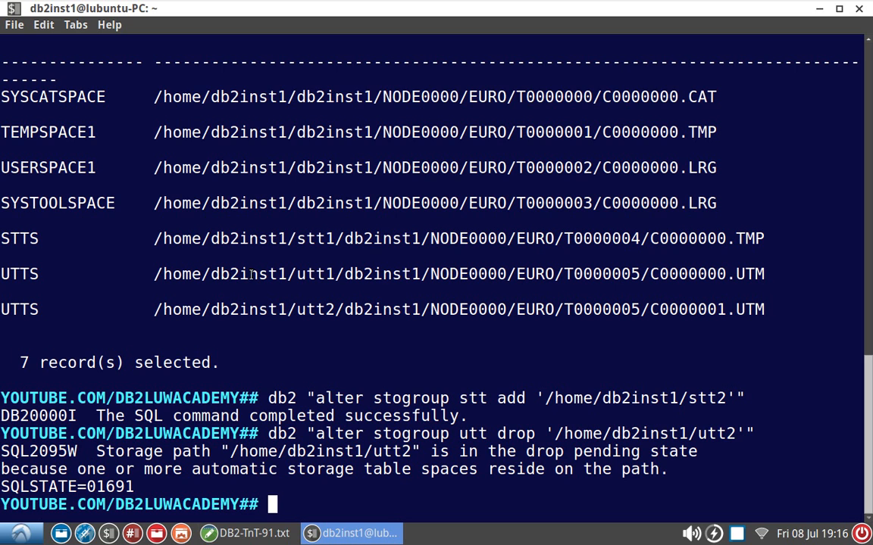
pyautogui.moveTo(335, 329)
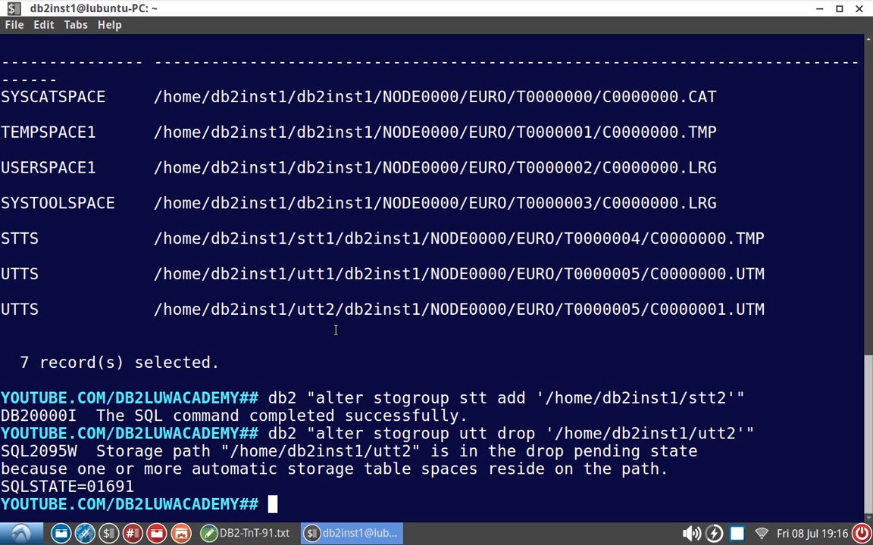
pyautogui.moveTo(63, 241)
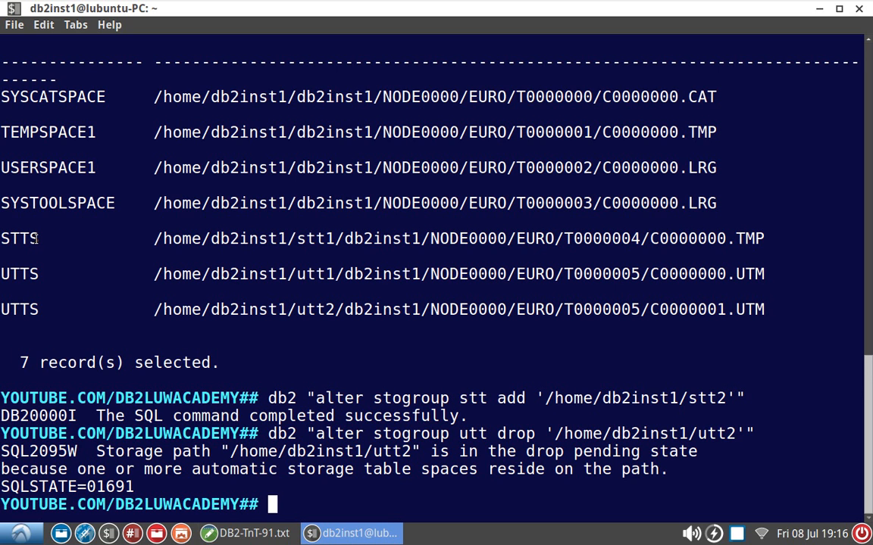
pyautogui.moveTo(180, 243)
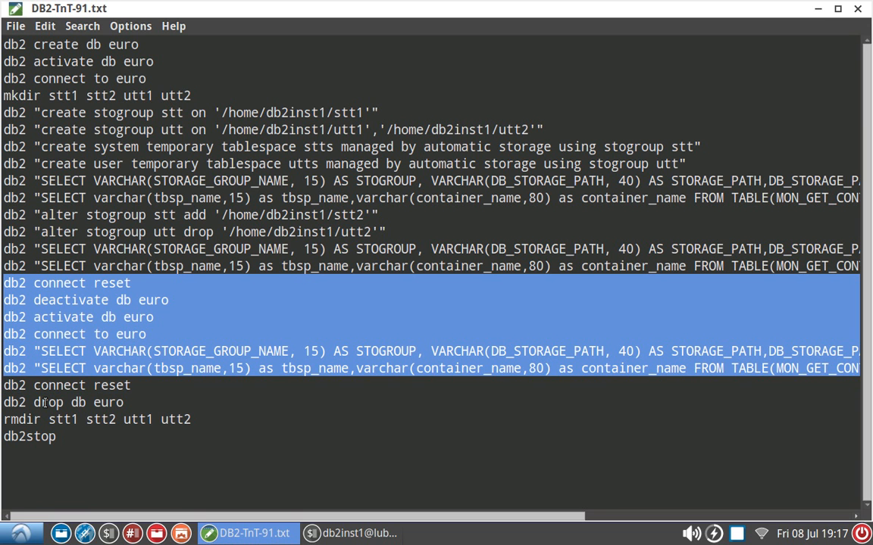
# - Deactivate, reactivate and reconnect EURO; queries show STTS on stt1/stt2, UTTS on utt1
pyautogui.click(350, 533)
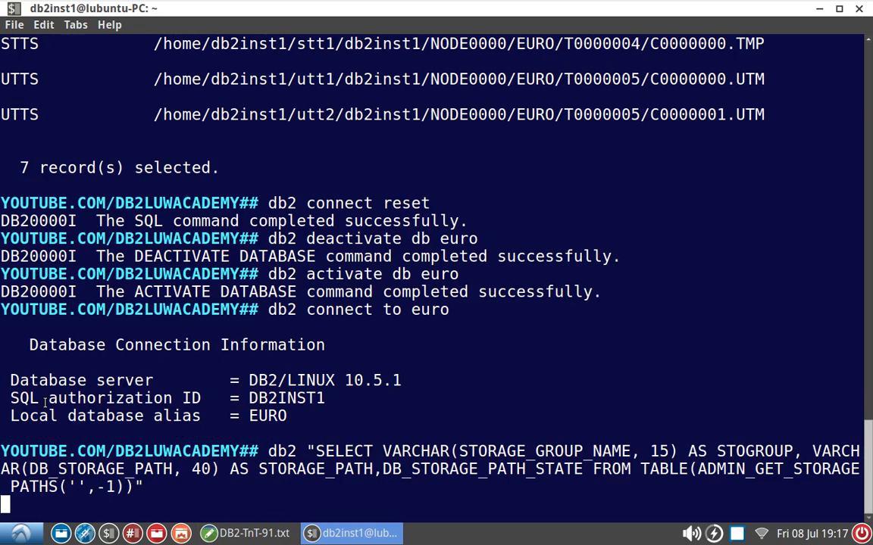
pyautogui.press('Return')
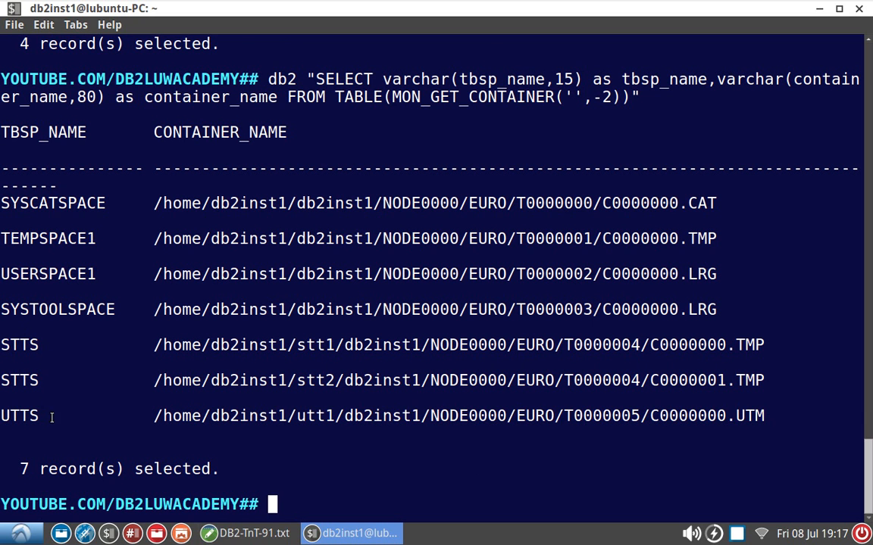
pyautogui.moveTo(361, 478)
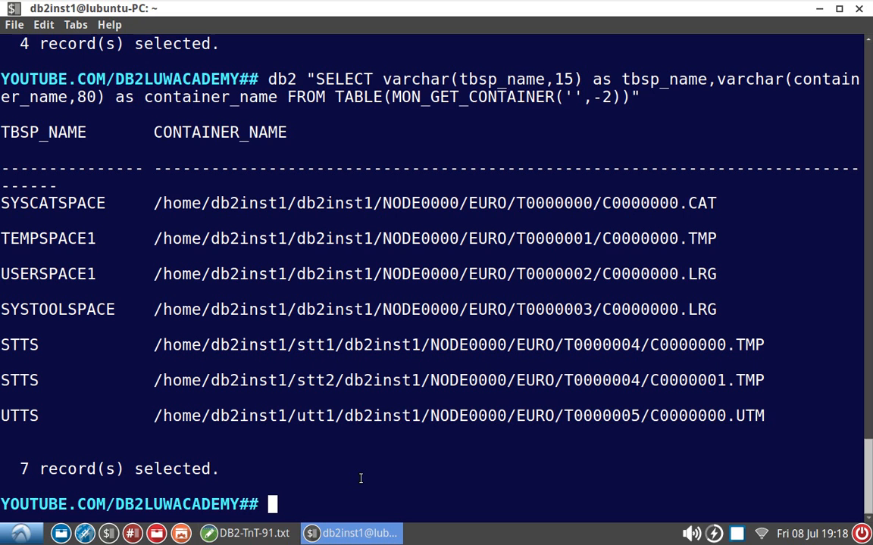
pyautogui.moveTo(682, 490)
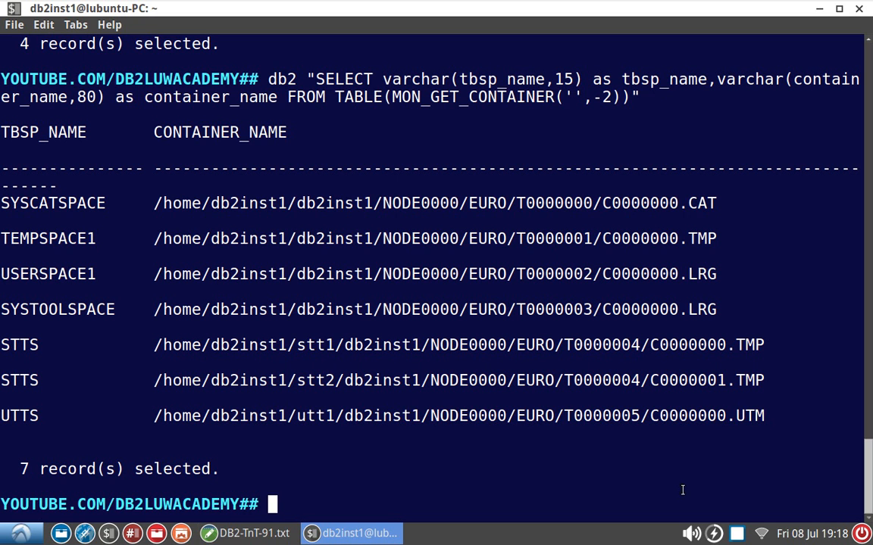